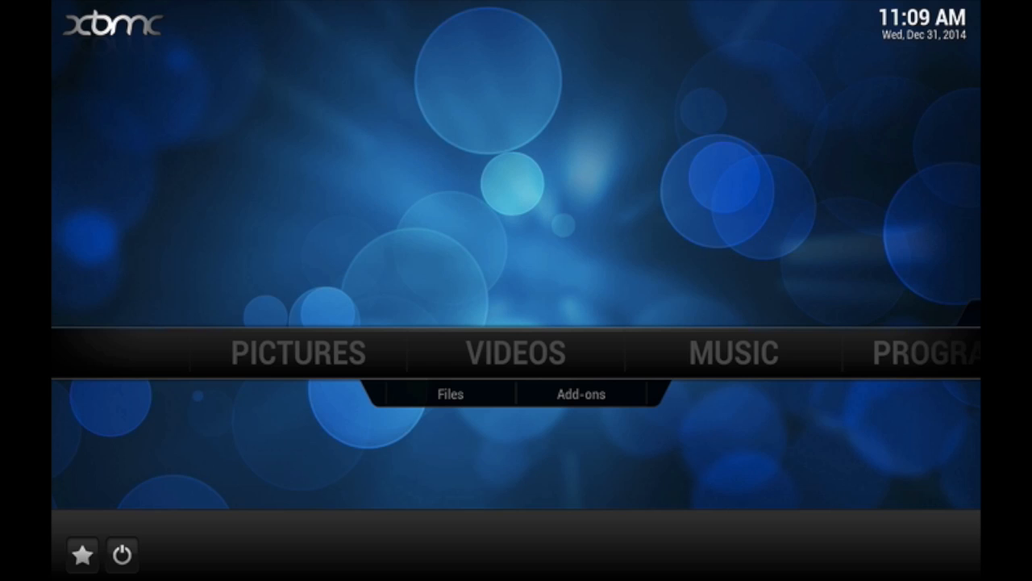
- Go to the SYSTEM section of the home menu and enter Settings
click(516, 351)
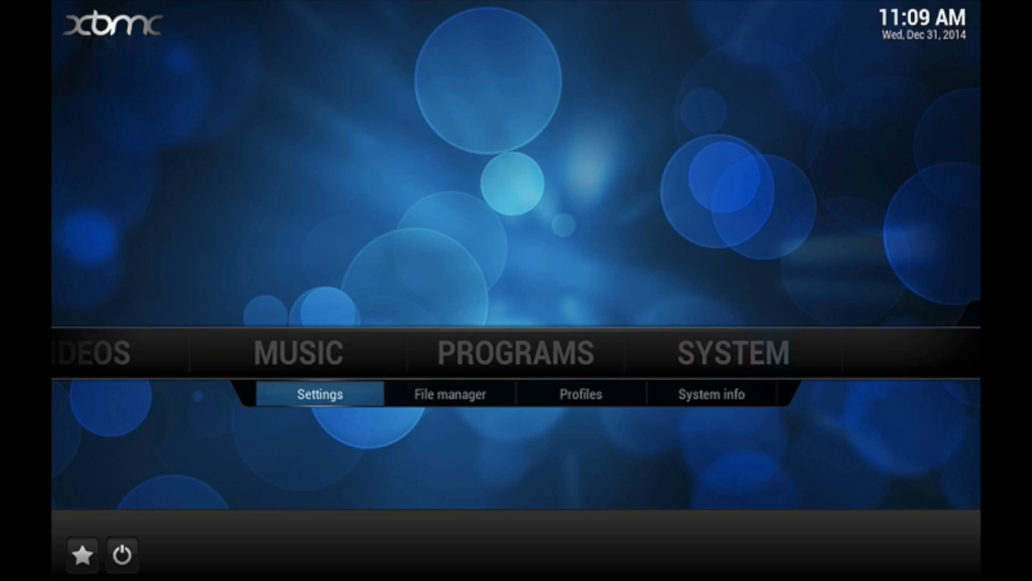
click(320, 393)
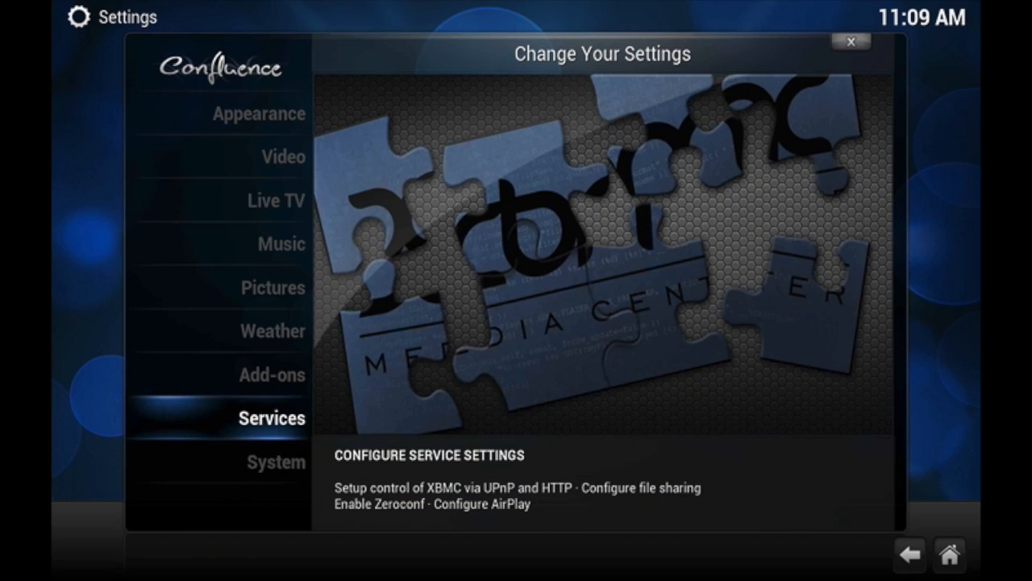
- Browse the Services categories — Webserver, Zeroconf, General — and land on UPnP
click(271, 418)
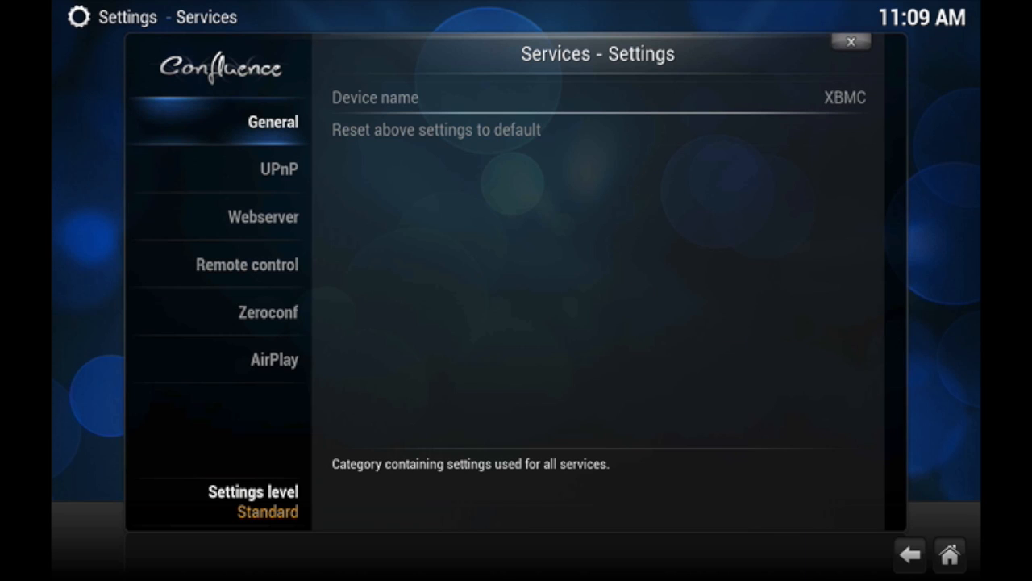
click(263, 216)
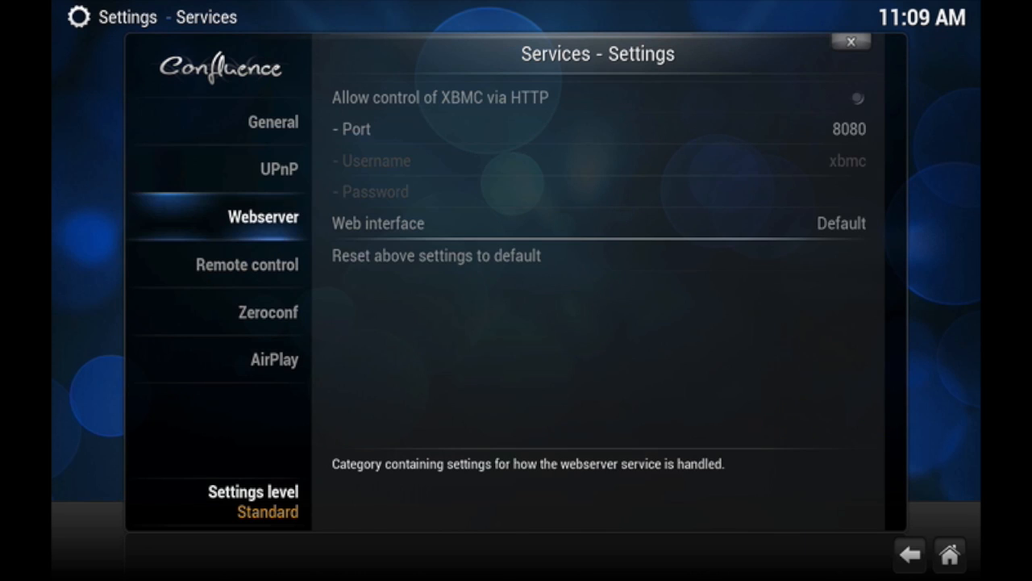
click(268, 312)
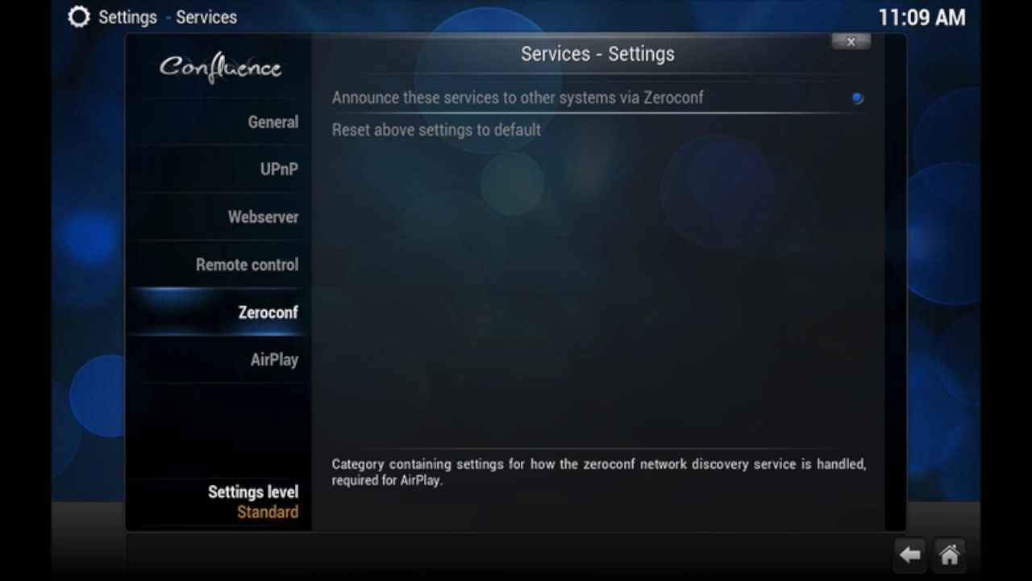
click(273, 122)
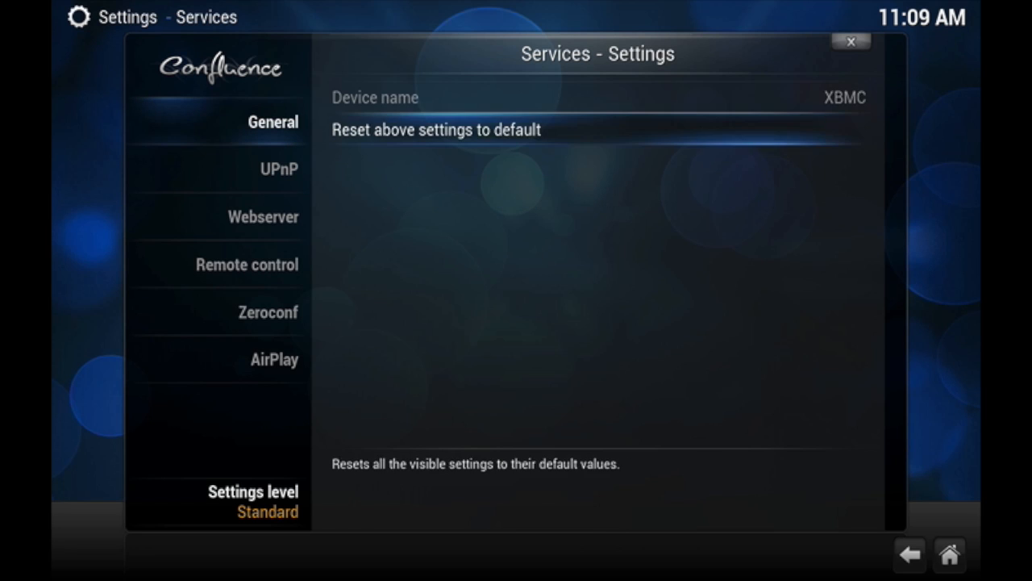
click(279, 169)
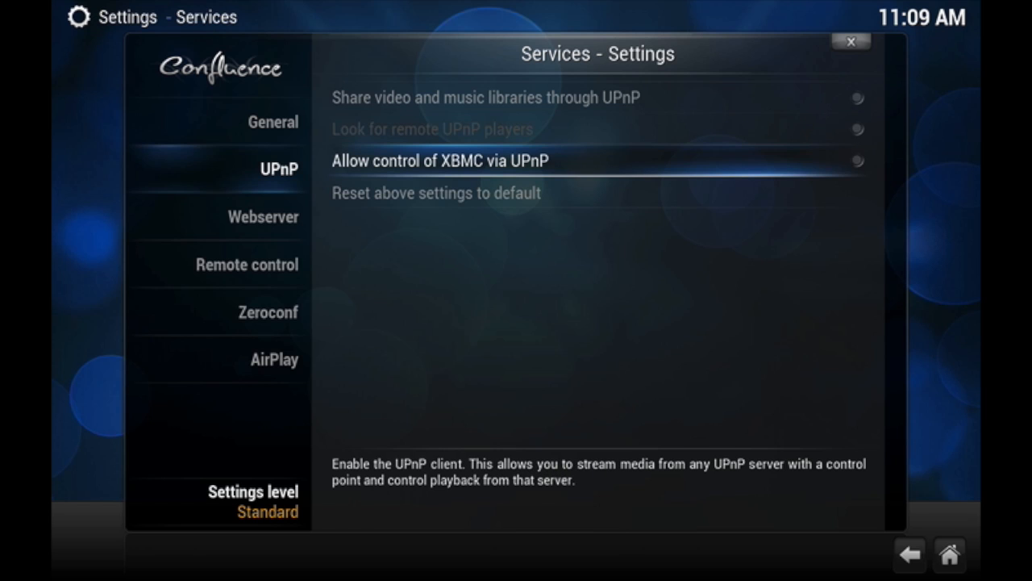
- Enable 'Allow control of XBMC via HTTP' under Webserver, then show Remote control
click(261, 216)
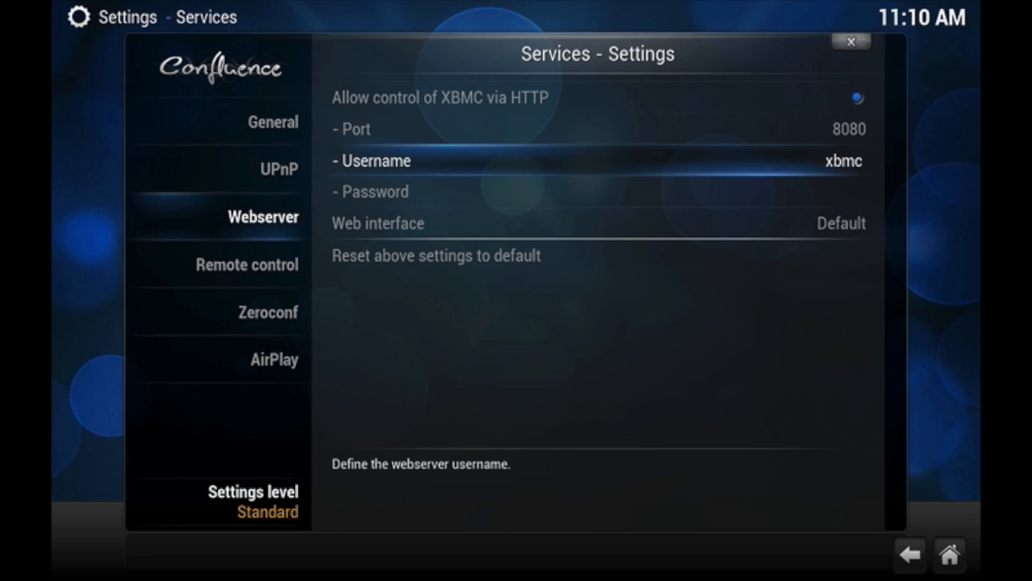
click(247, 264)
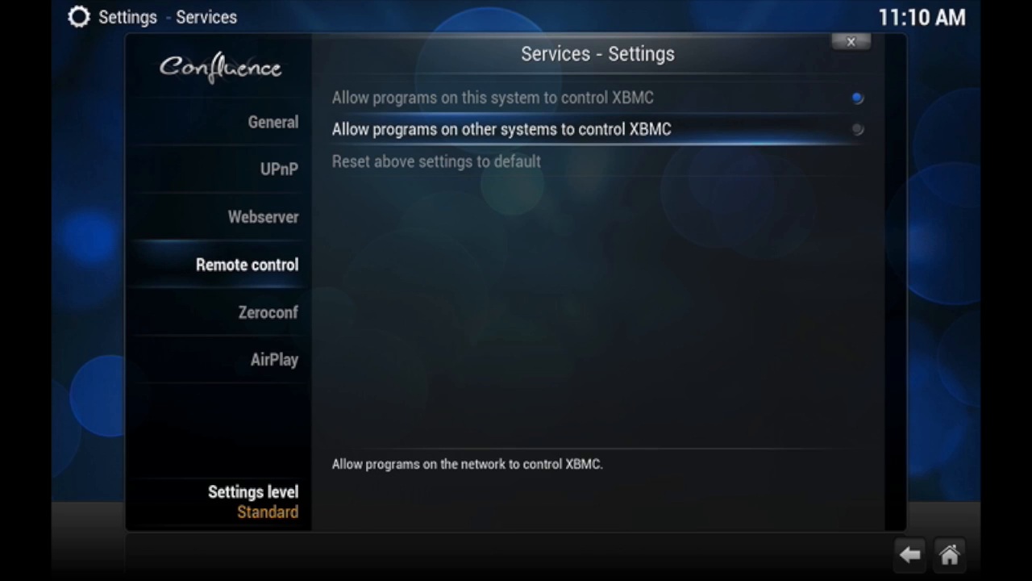
- Enable 'Allow programs on other systems to control XBMC', then review AirPlay, Zeroconf and General (device name XBMC)
click(856, 129)
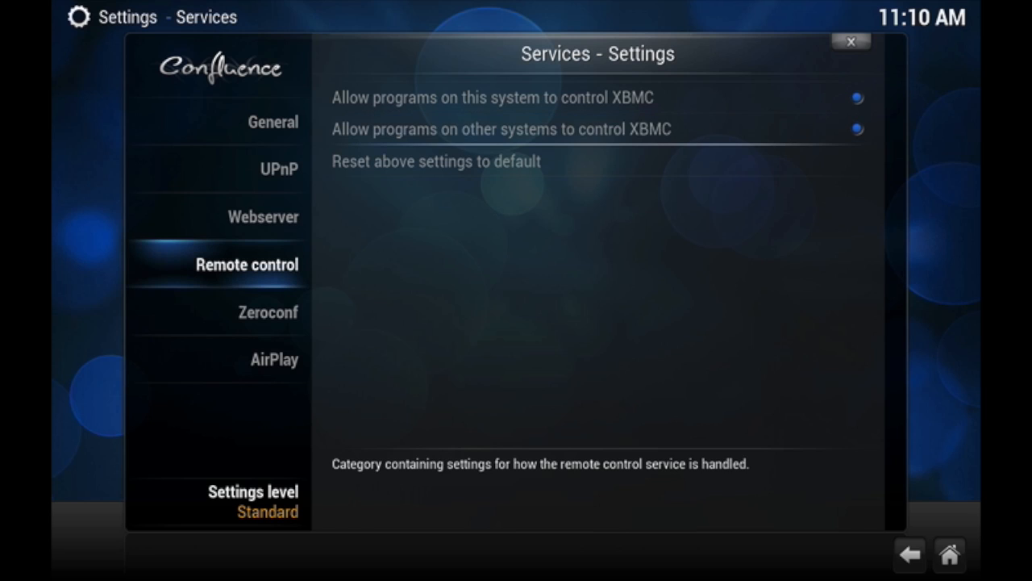
click(274, 358)
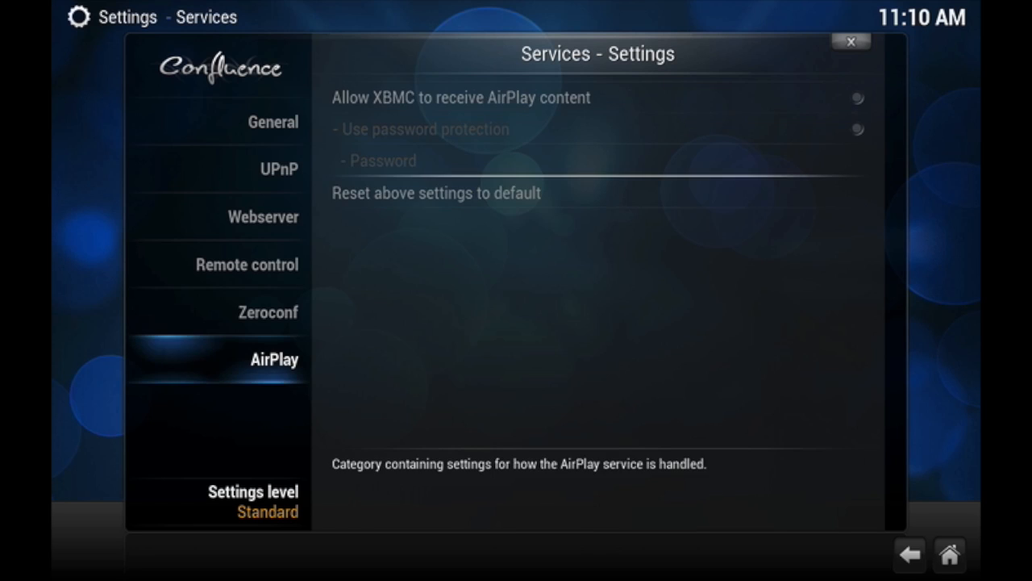
click(268, 313)
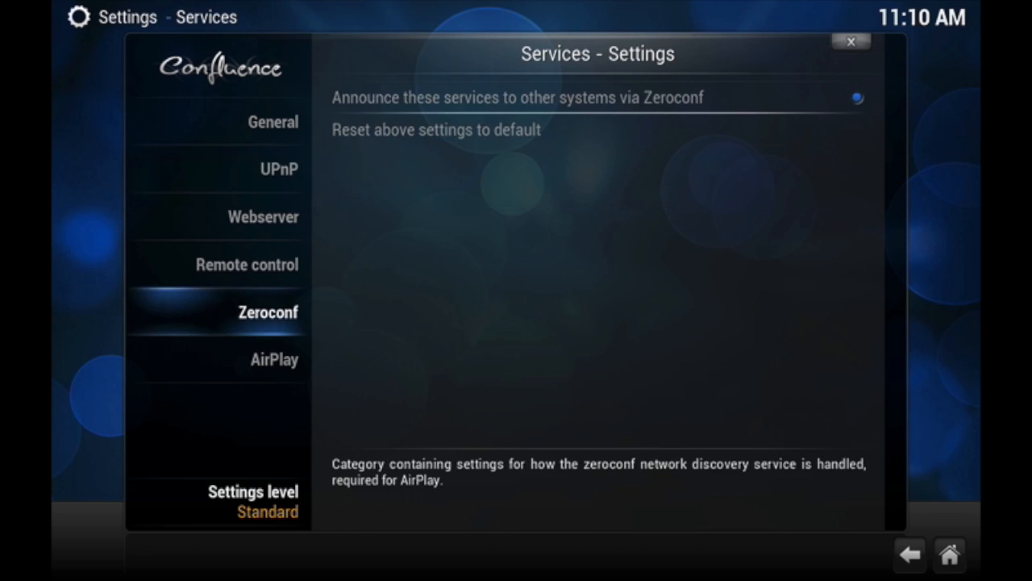
click(274, 358)
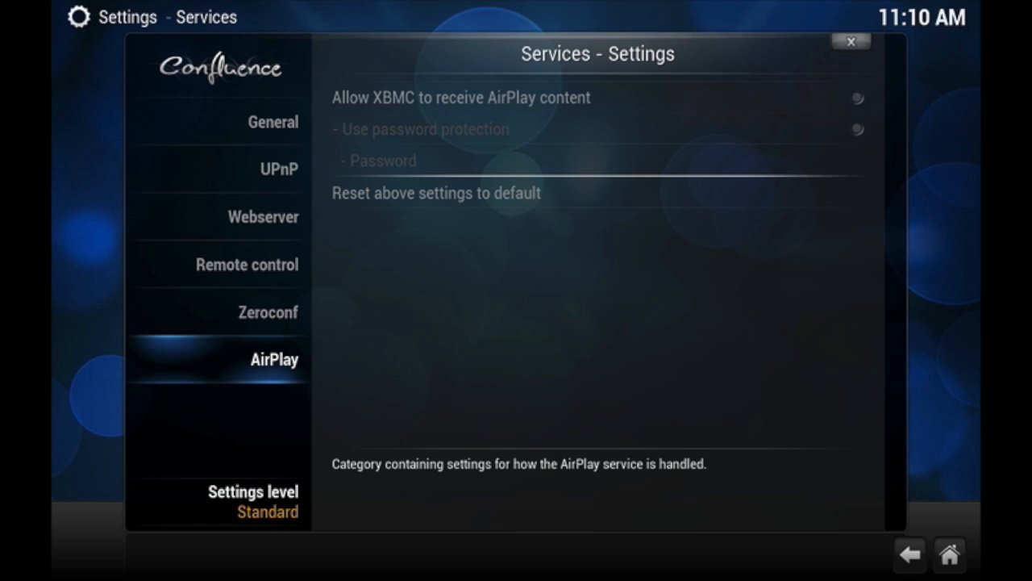
click(272, 123)
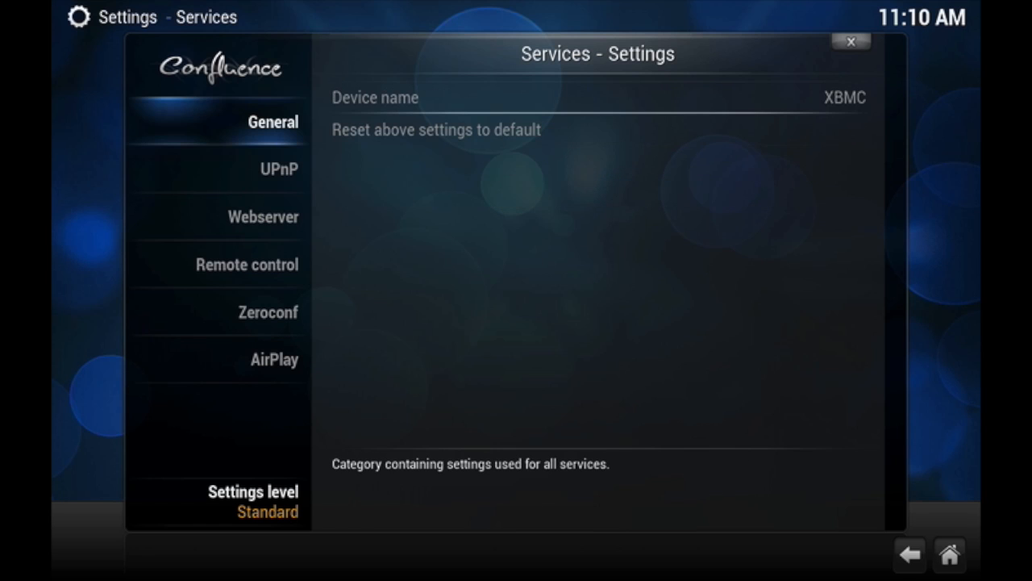
- Show System info, check Storage, and return to the Summary listing IP 192.168.1.10
click(910, 555)
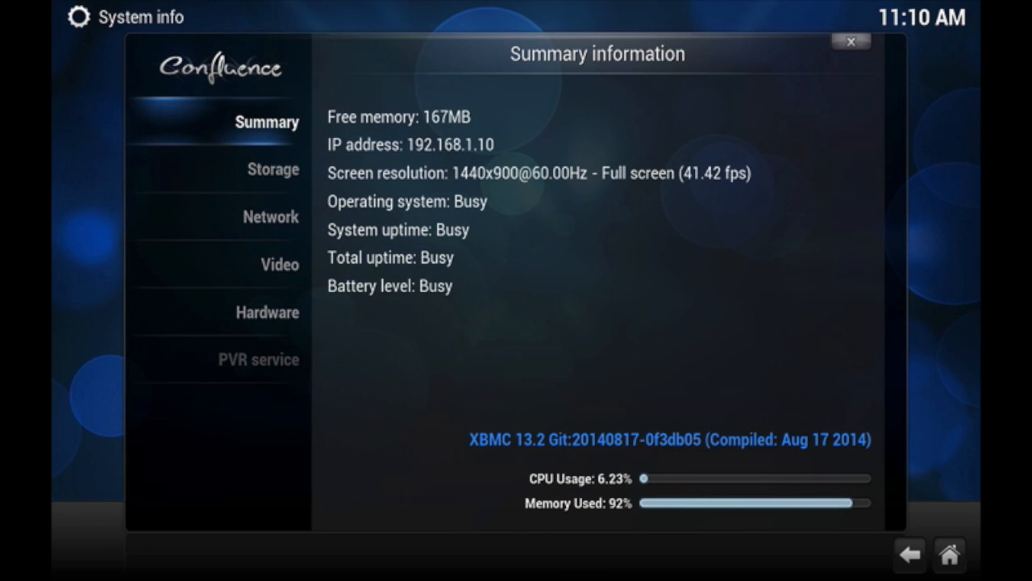
click(273, 170)
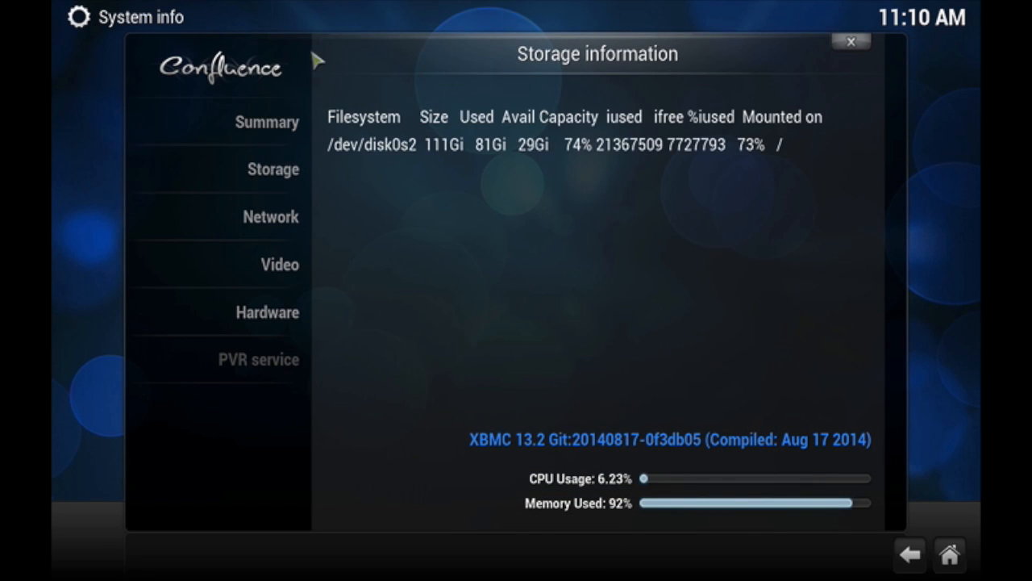
click(267, 123)
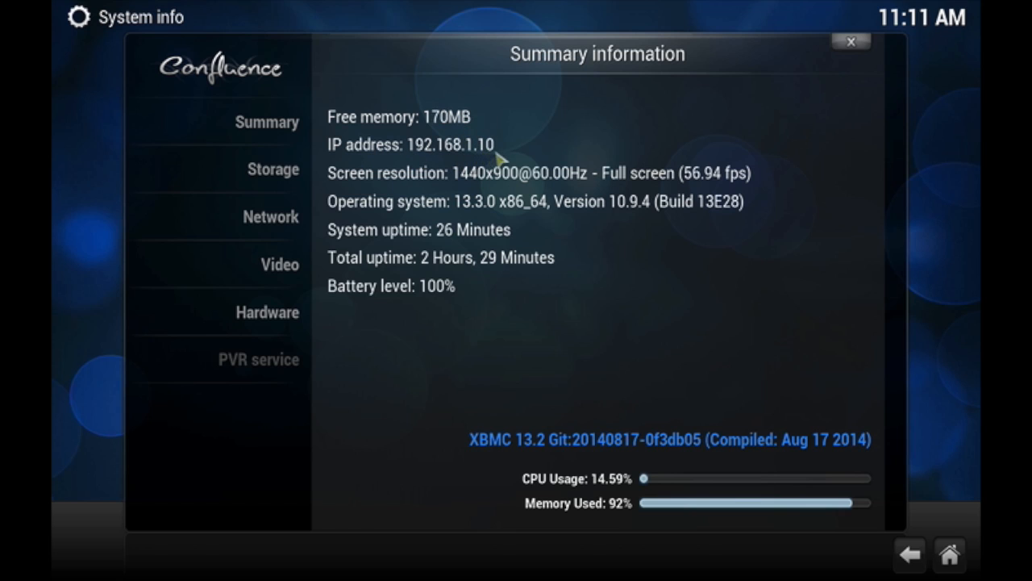
mouse_move(536, 155)
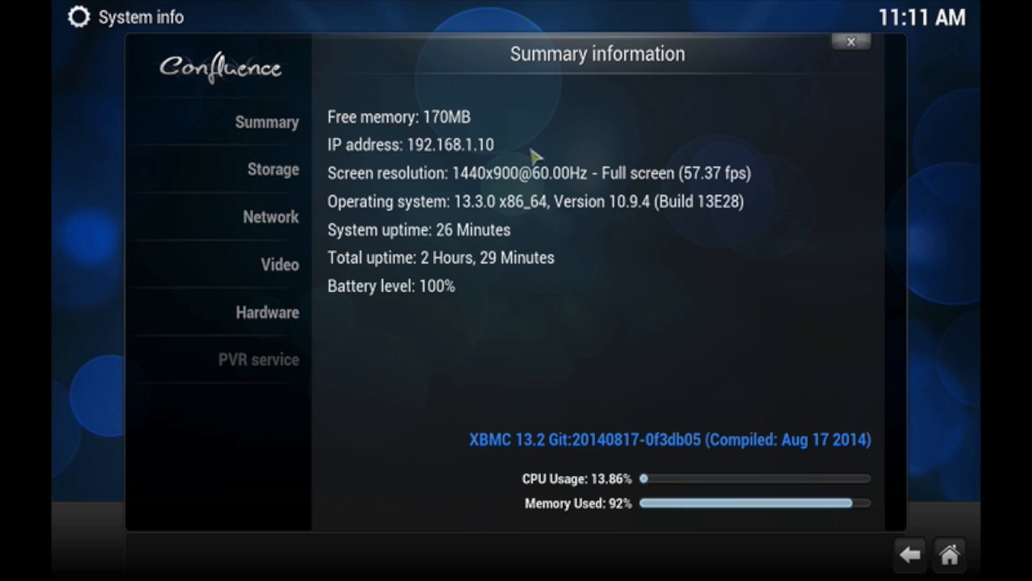